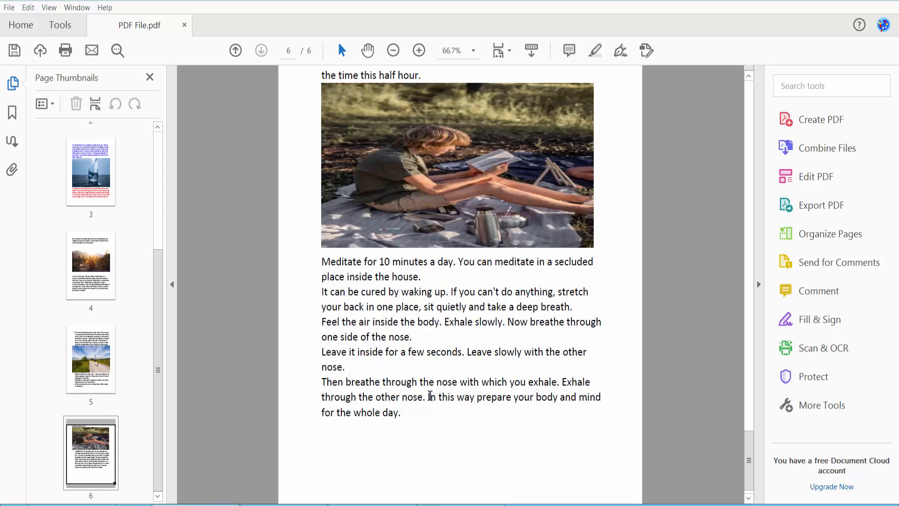
mouse_move(499, 359)
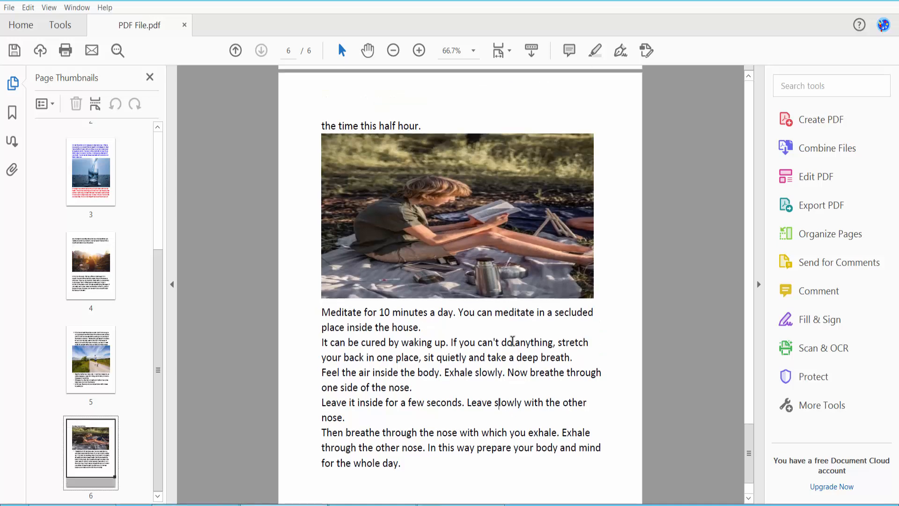
mouse_move(230, 171)
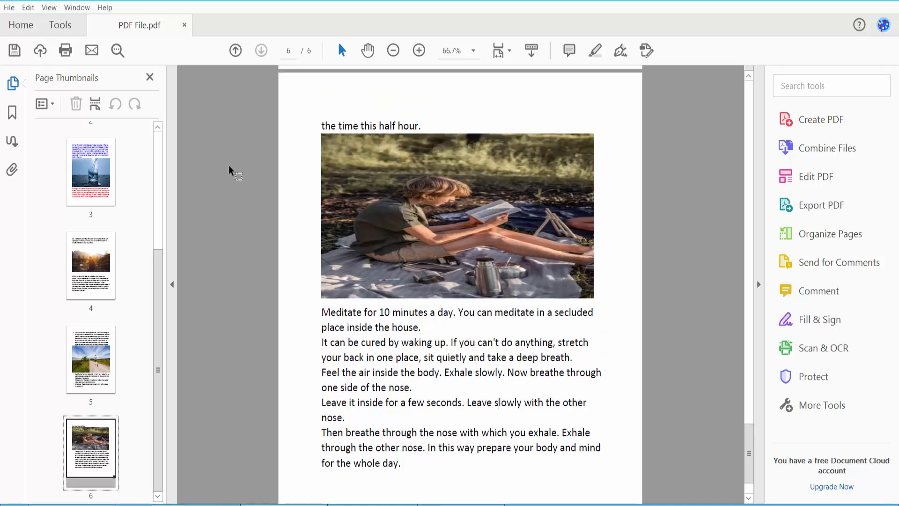
Bring up the Tools center to reach Edit PDF for page 6
click(60, 25)
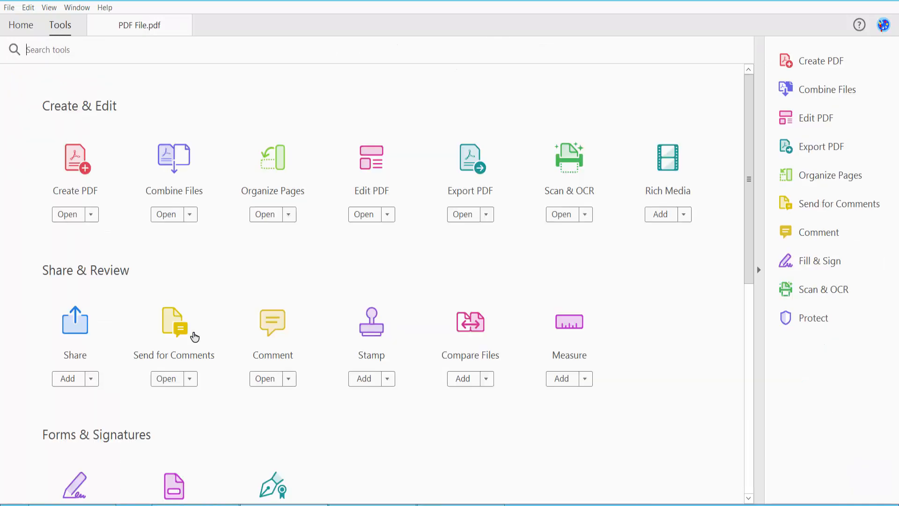
mouse_move(371, 184)
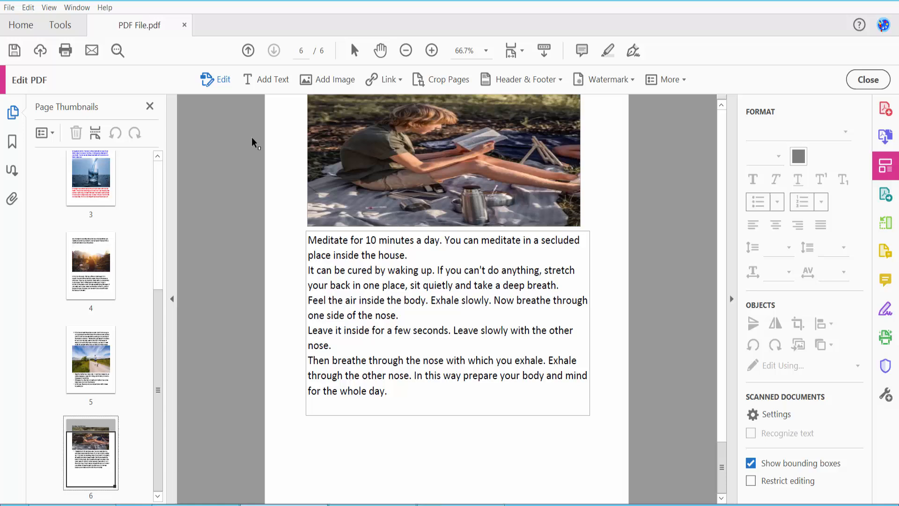
Turn the five paragraphs below page 6's picture into a 1. 2. 3. numbered list
click(389, 391)
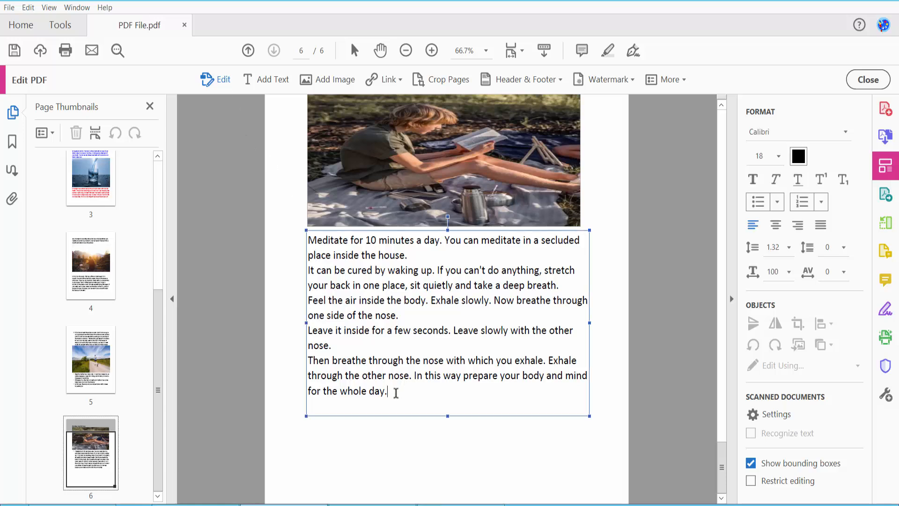
drag(387, 392, 308, 239)
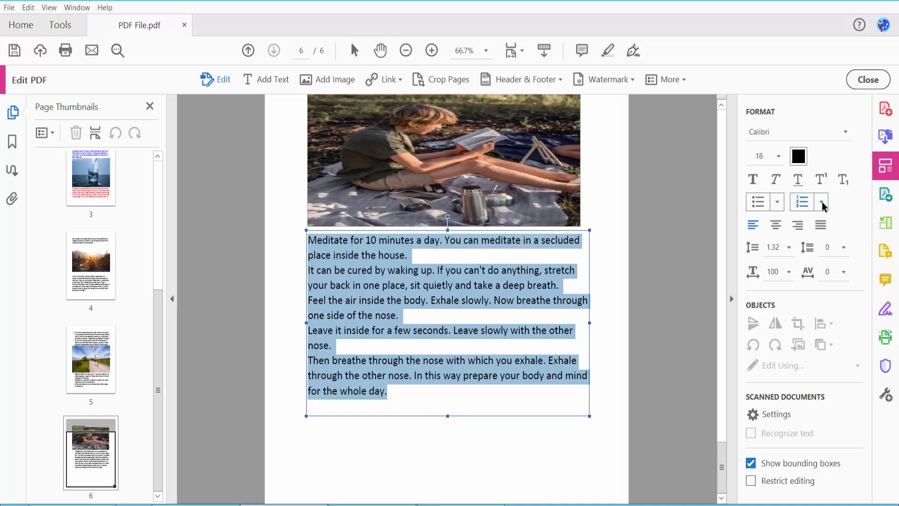
click(821, 202)
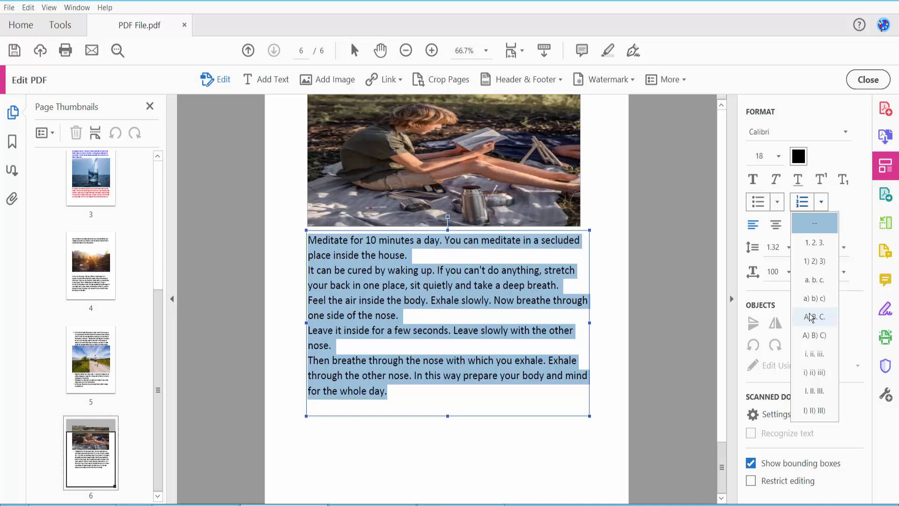
mouse_move(814, 243)
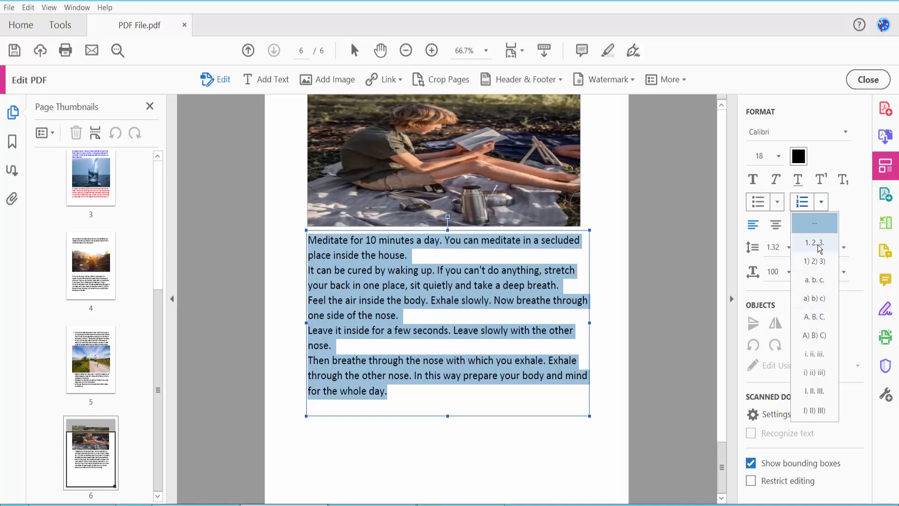
click(815, 242)
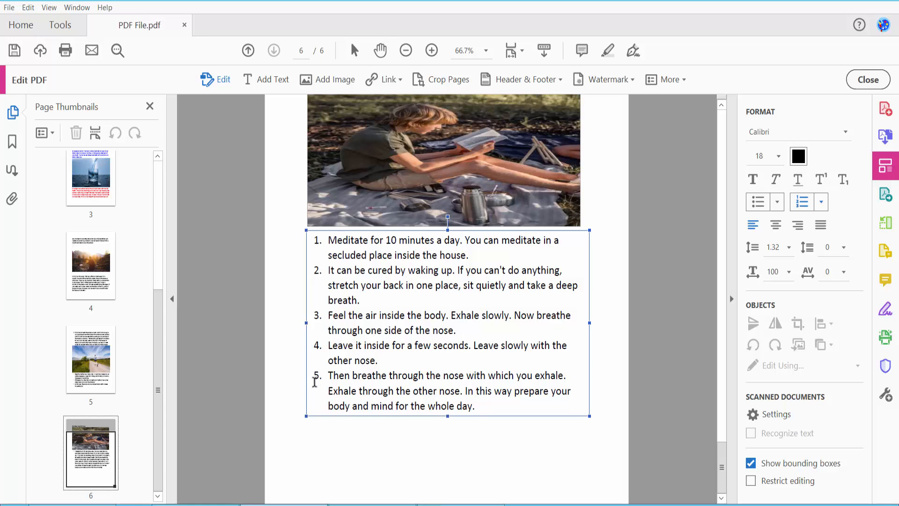
Switch page 6's numbered list to lowercase letters a. b. c
drag(425, 374, 475, 405)
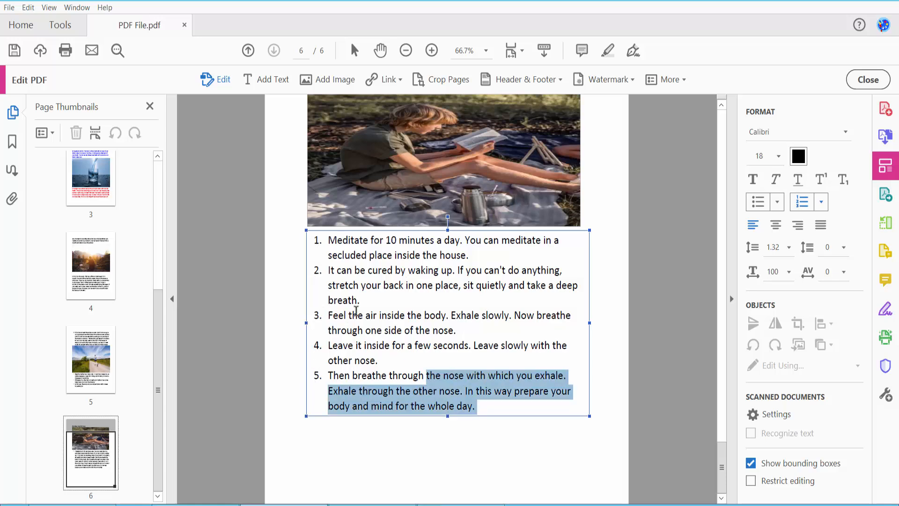
click(820, 203)
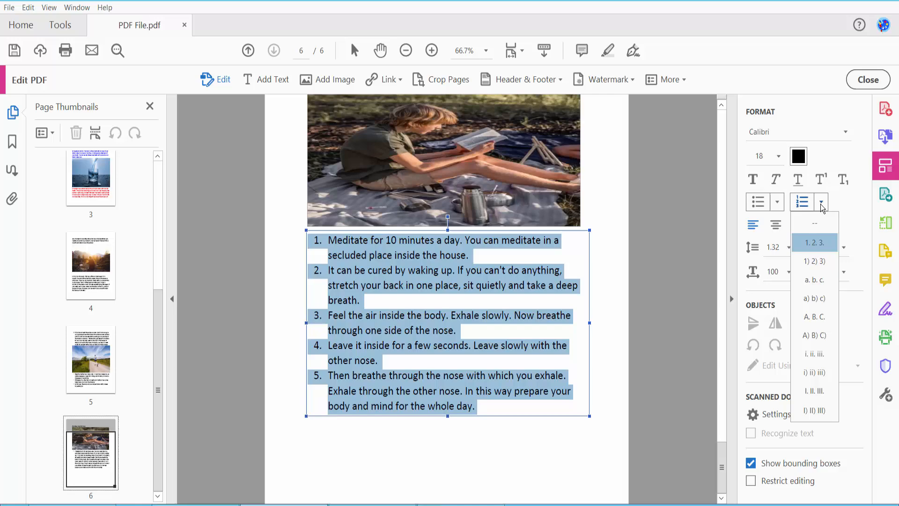
mouse_move(815, 279)
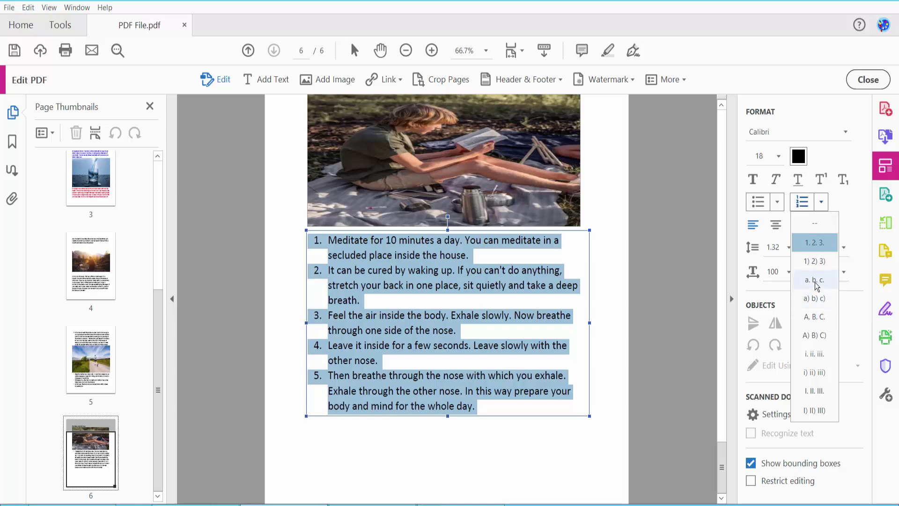
click(814, 279)
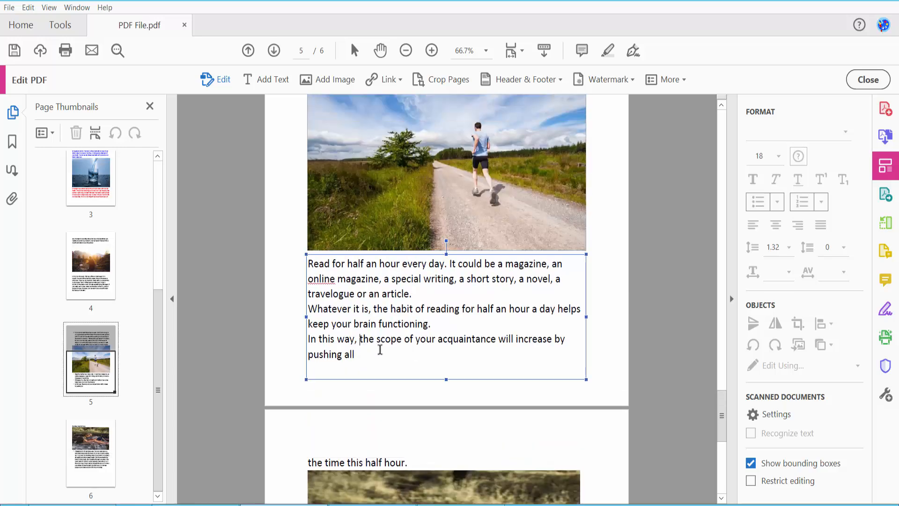
Letter page 5's three paragraphs i. ii. iii., then change them to uppercase A. B. C
click(820, 201)
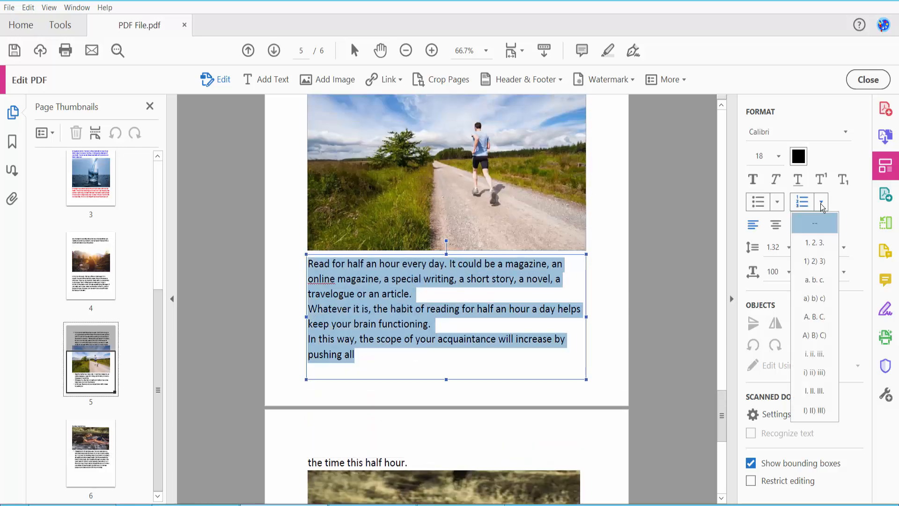
mouse_move(815, 360)
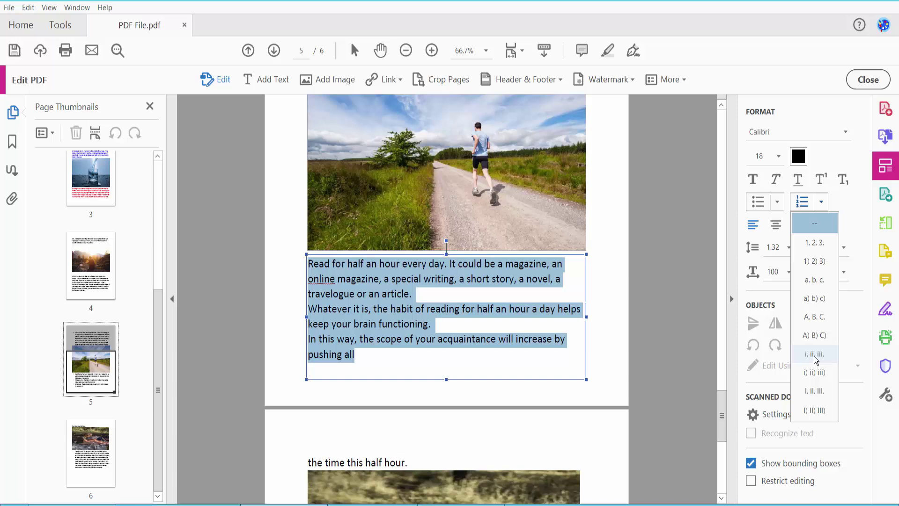
click(813, 354)
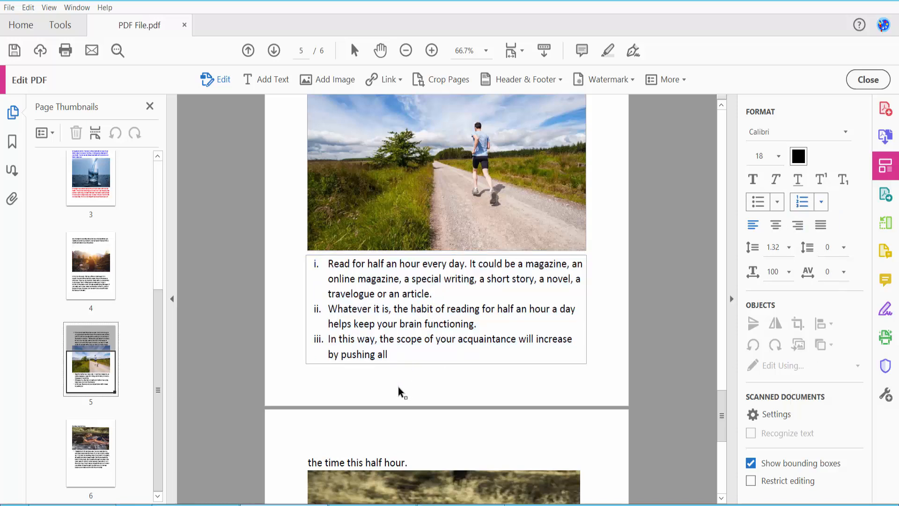
click(406, 309)
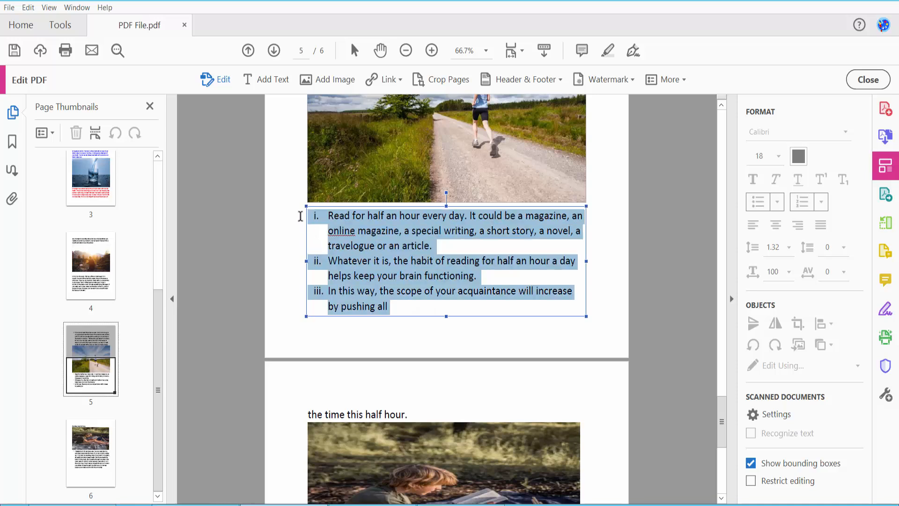
click(820, 202)
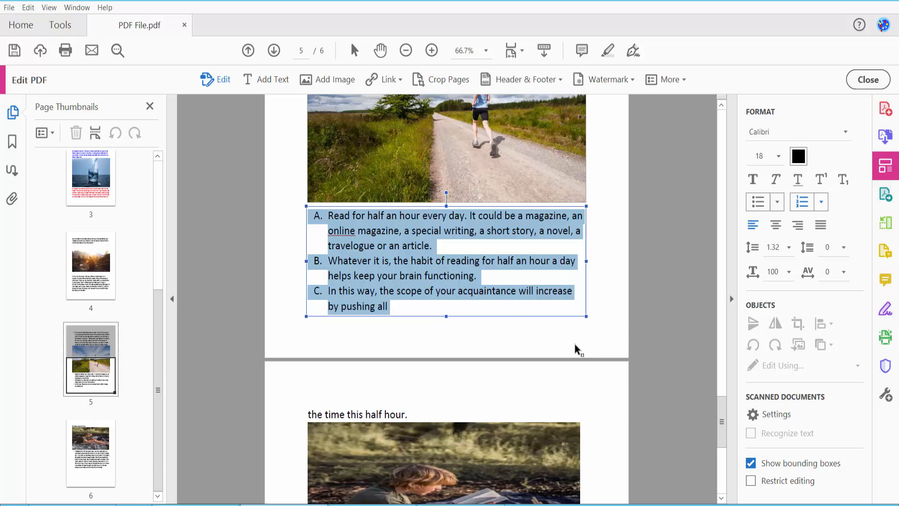
Check page 6's a–e list and bring up the File menu to save the changes
click(820, 202)
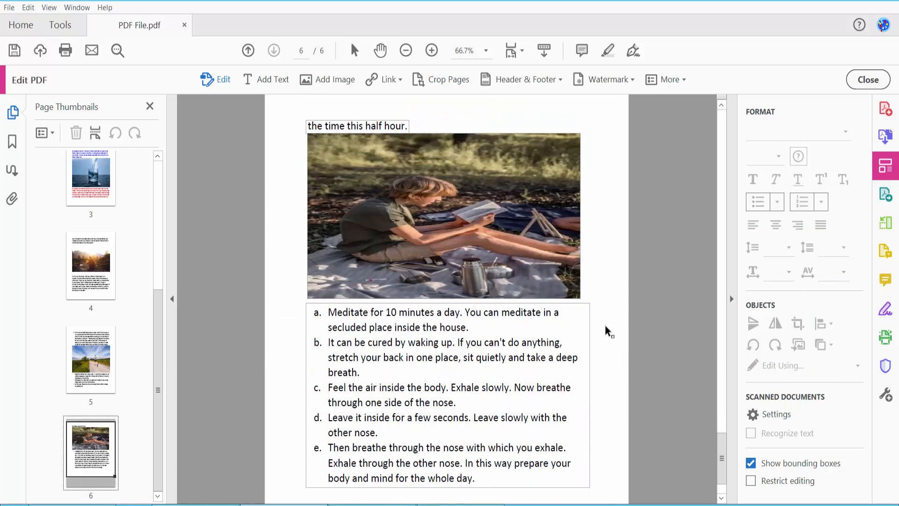
click(8, 7)
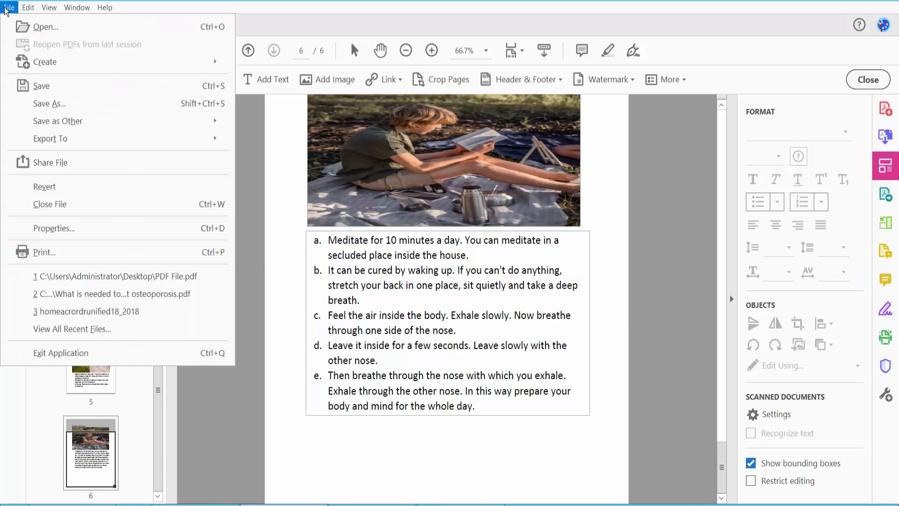